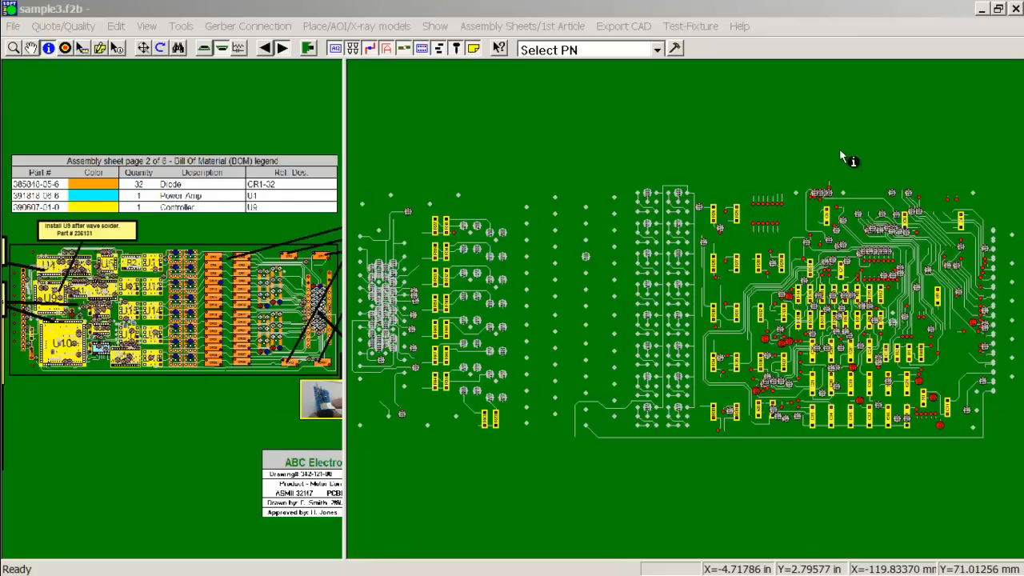
Browse the File and Assembly Sheets menus, then show the Export CAD format list
click(12, 26)
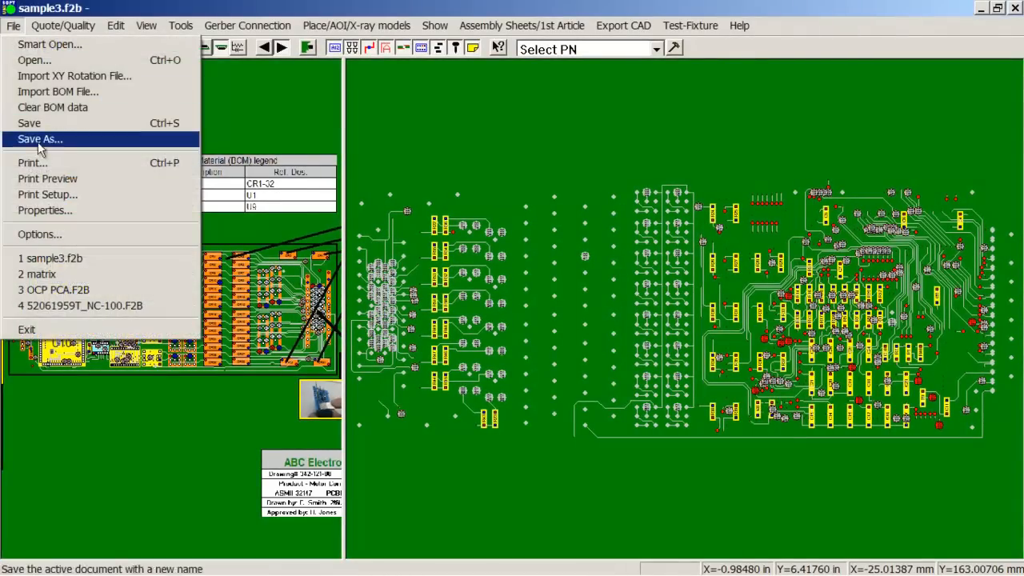
mouse_move(56, 92)
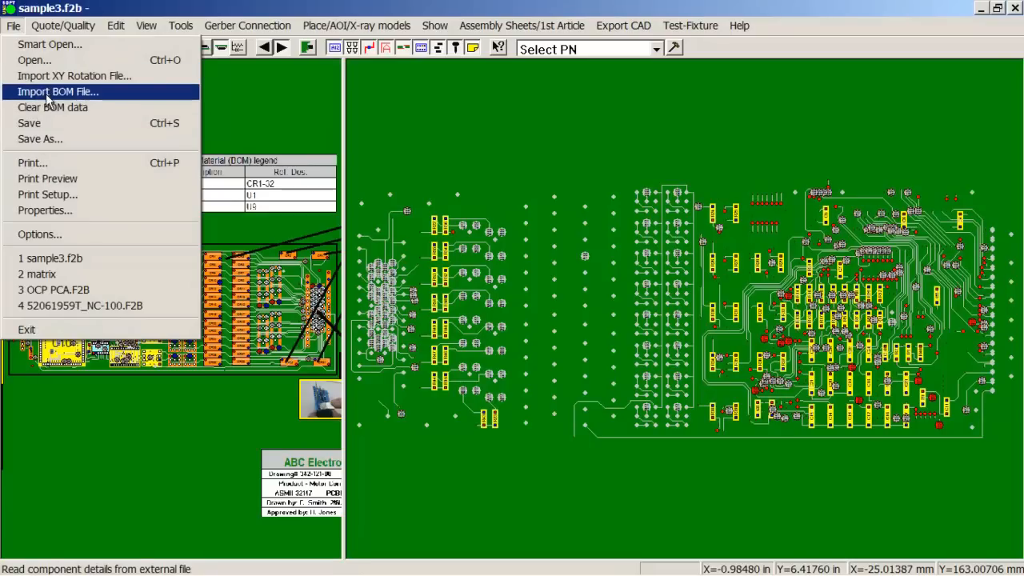
click(522, 25)
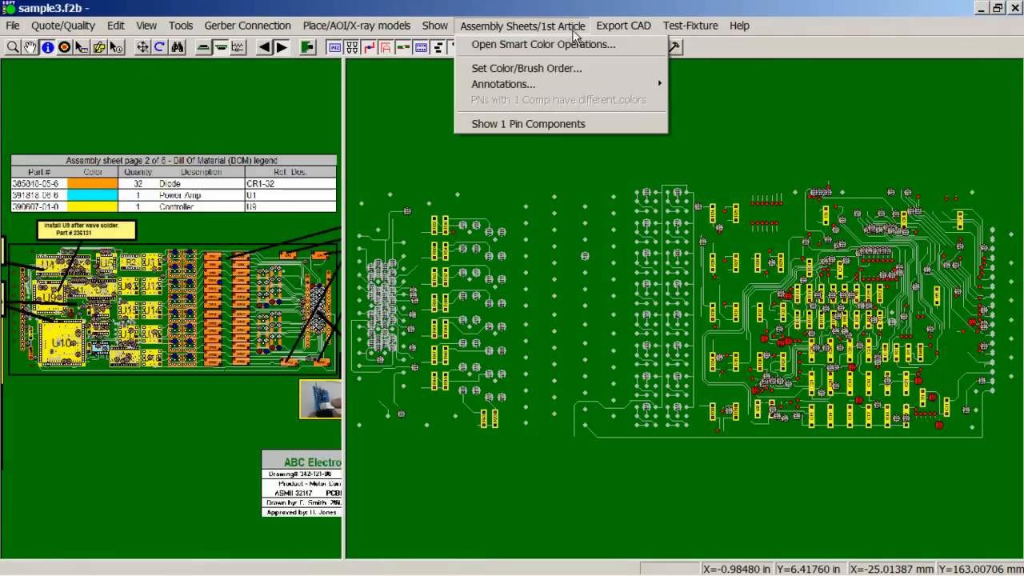
click(624, 25)
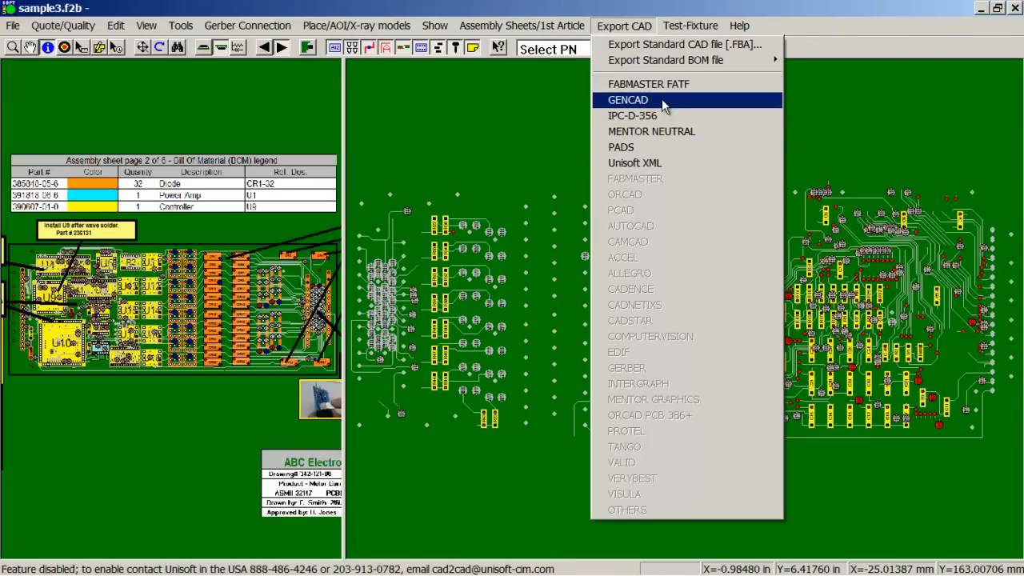
mouse_move(652, 131)
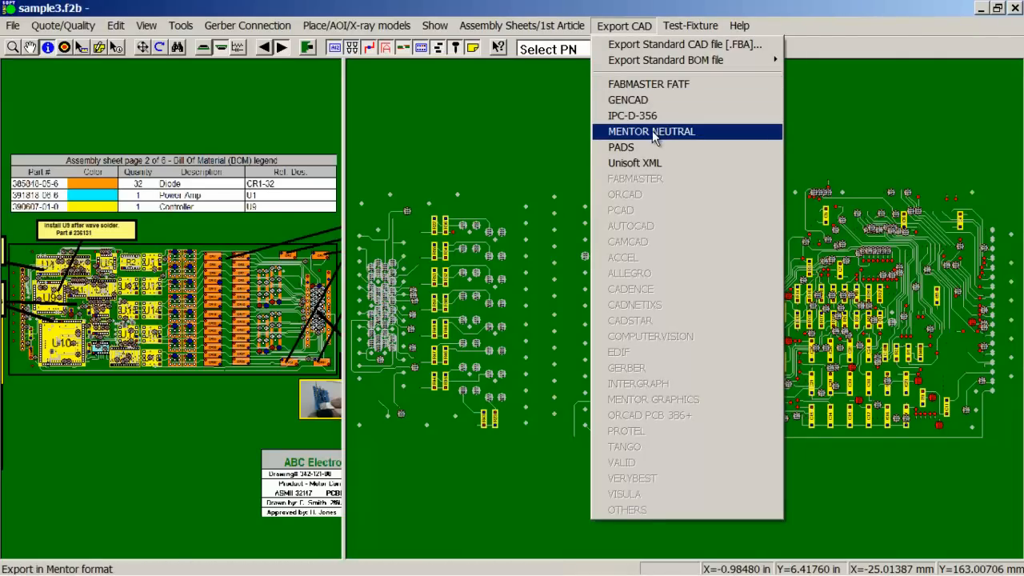
mouse_move(621, 147)
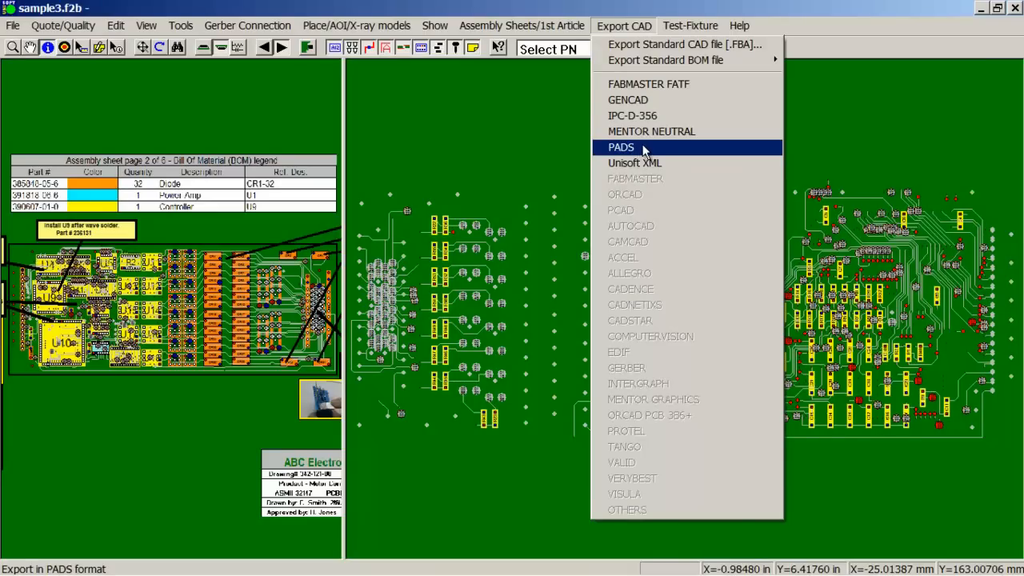
mouse_move(643, 152)
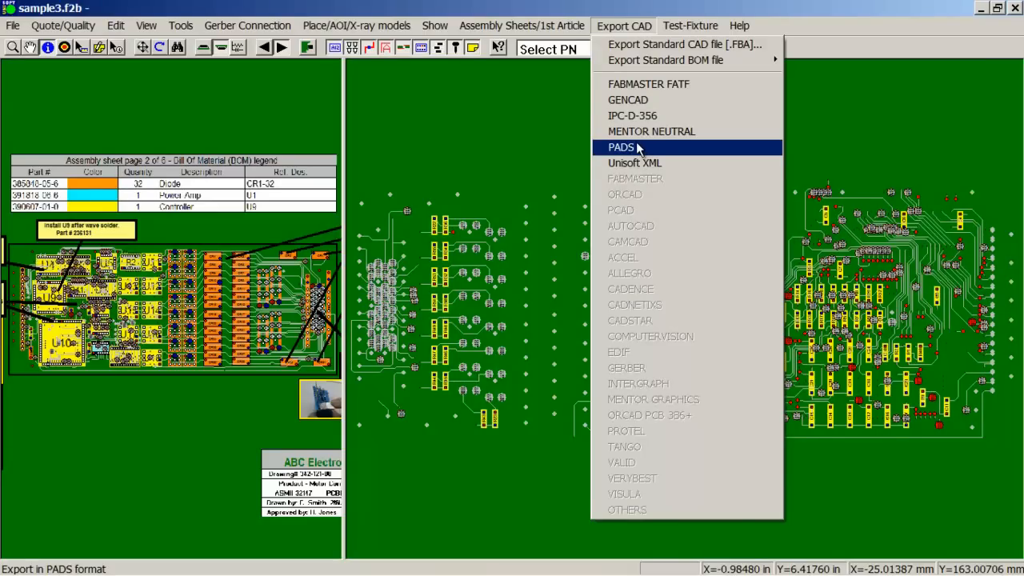
mouse_move(639, 152)
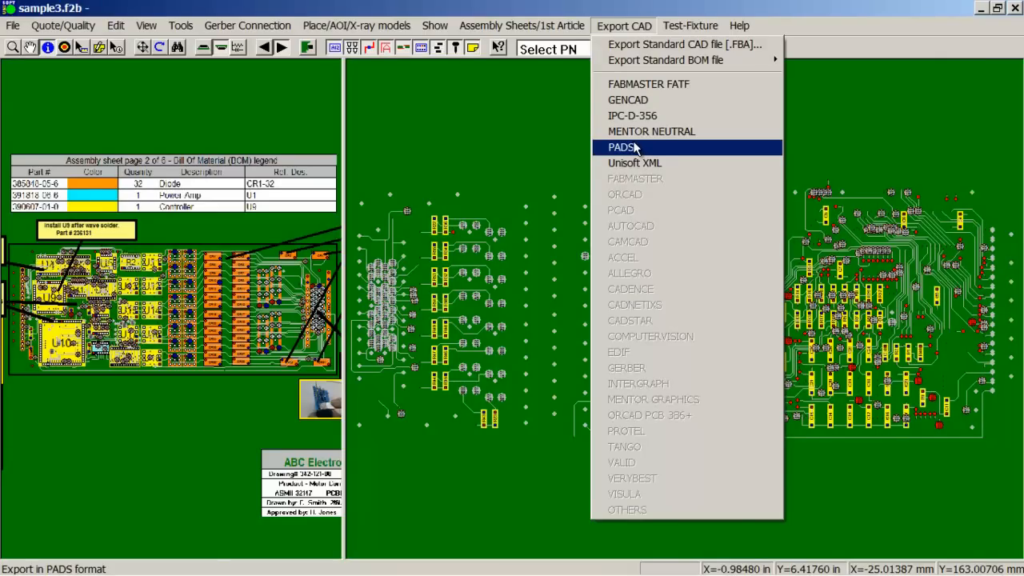
mouse_move(648, 150)
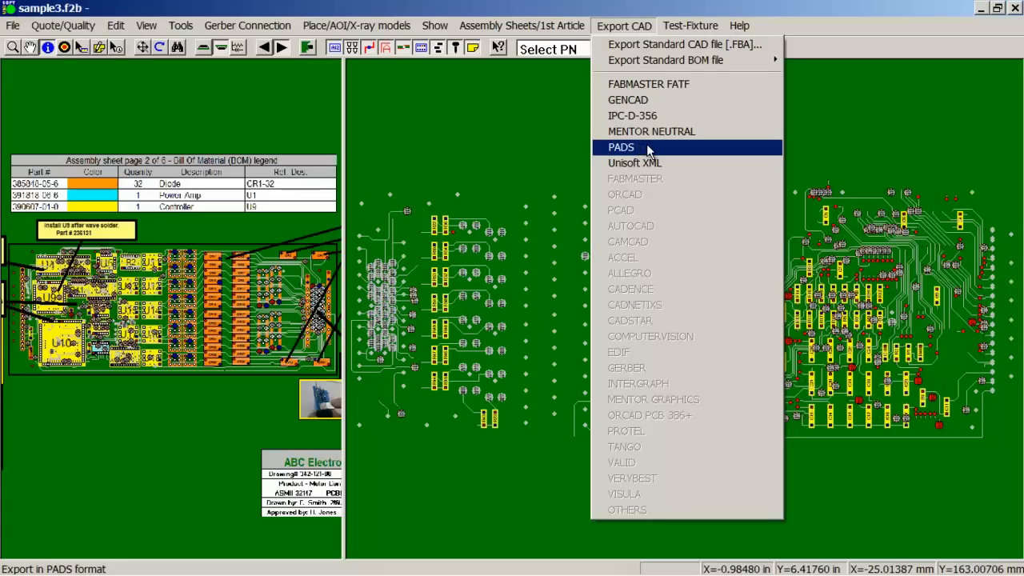
mouse_move(652, 131)
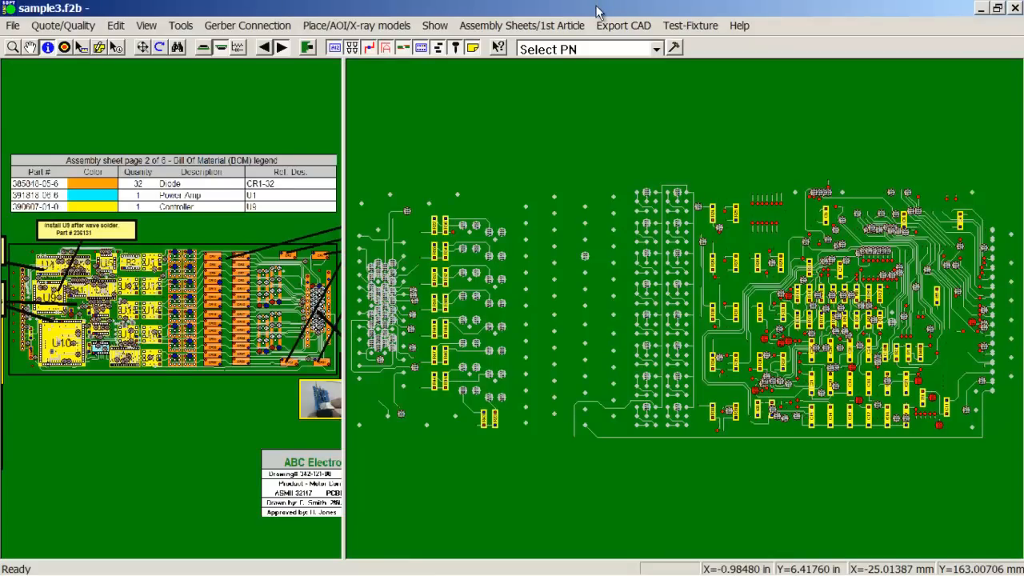
mouse_move(632, 8)
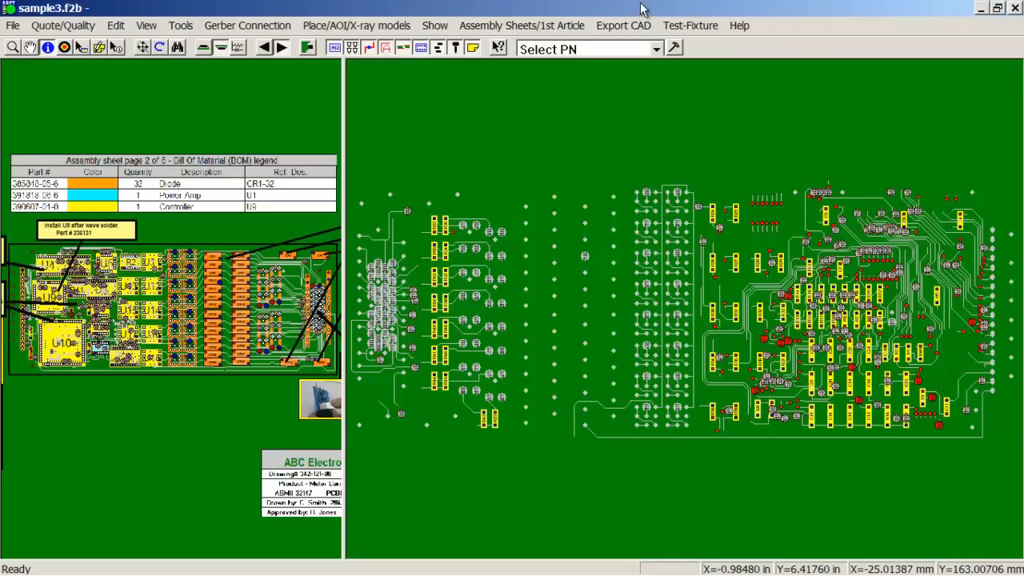
Start Smart Open and confirm the 1-a-DEMO SETUP folder to list its valid input files
click(13, 25)
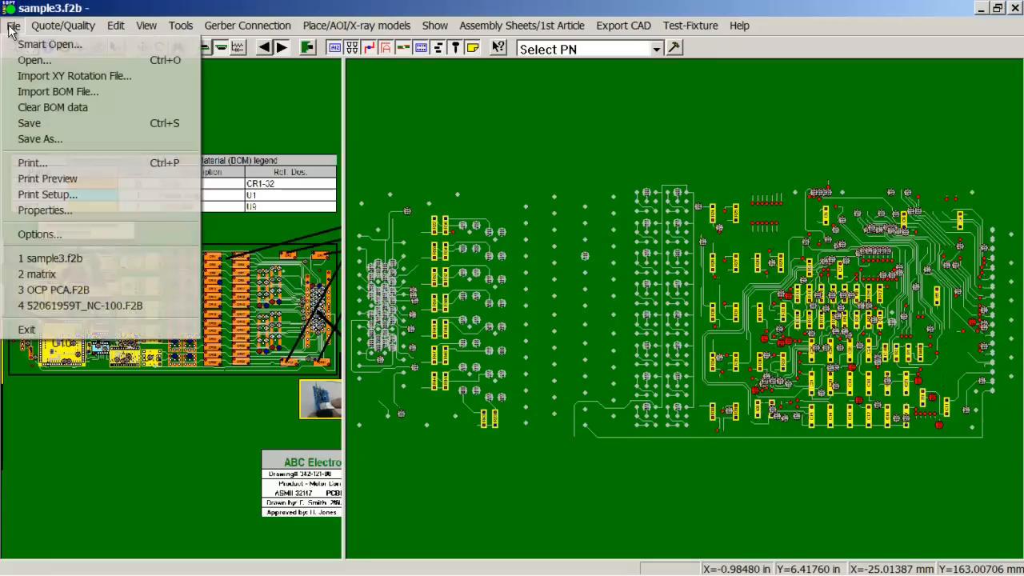
click(34, 61)
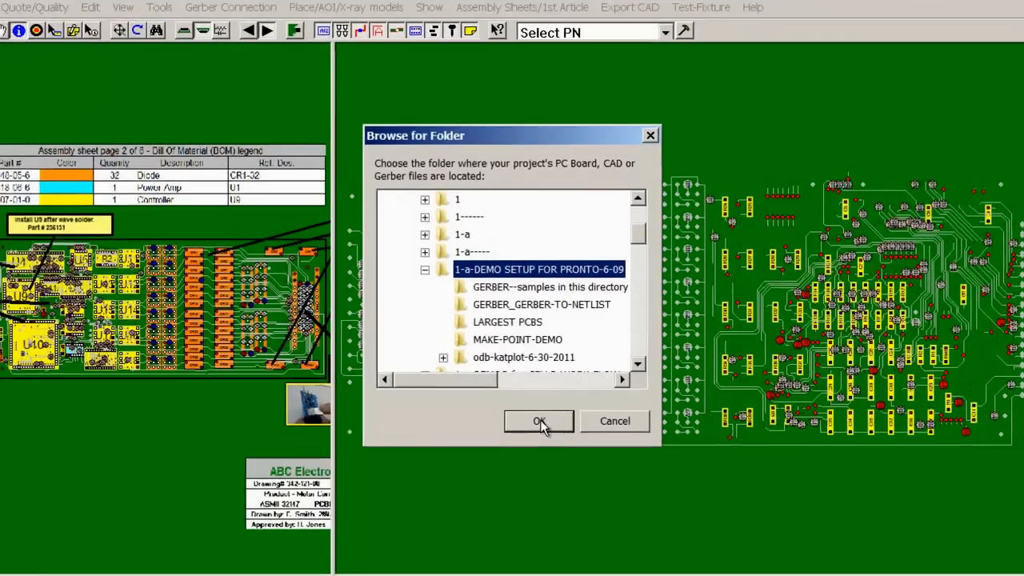
click(538, 422)
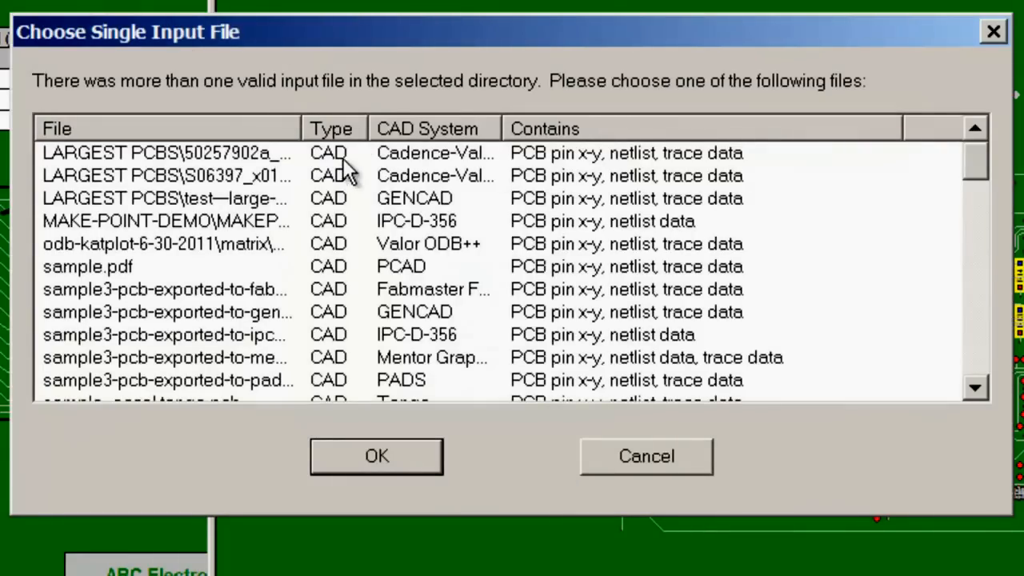
mouse_move(377, 131)
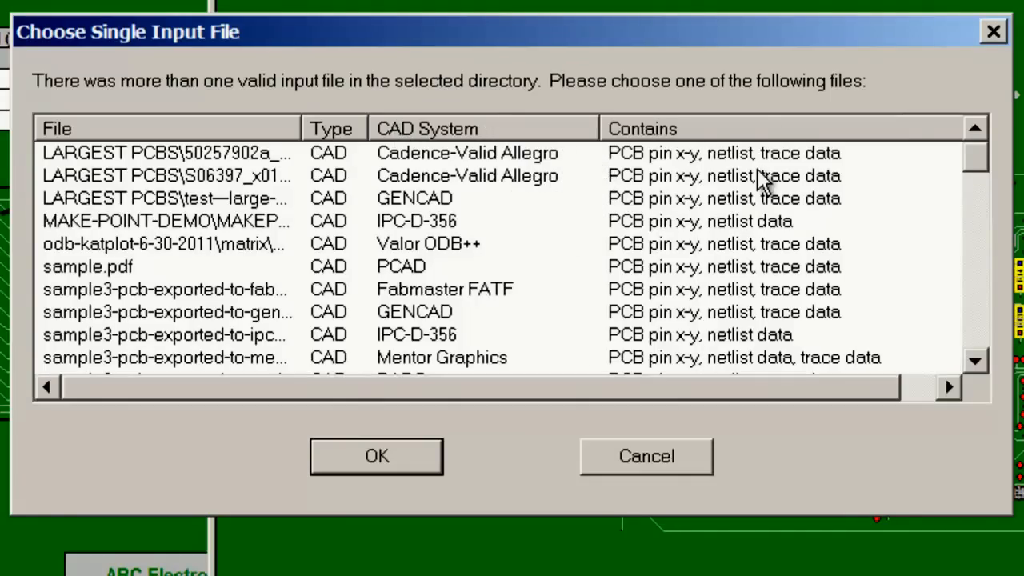
mouse_move(567, 207)
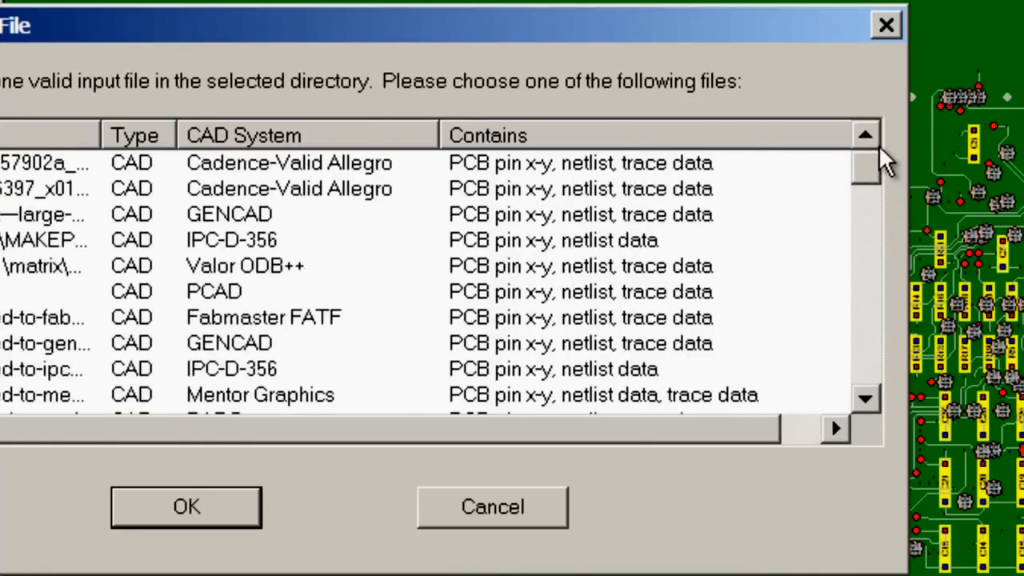
Pick the Altium Designer / Protel input file from the Smart Open list and close it
click(288, 164)
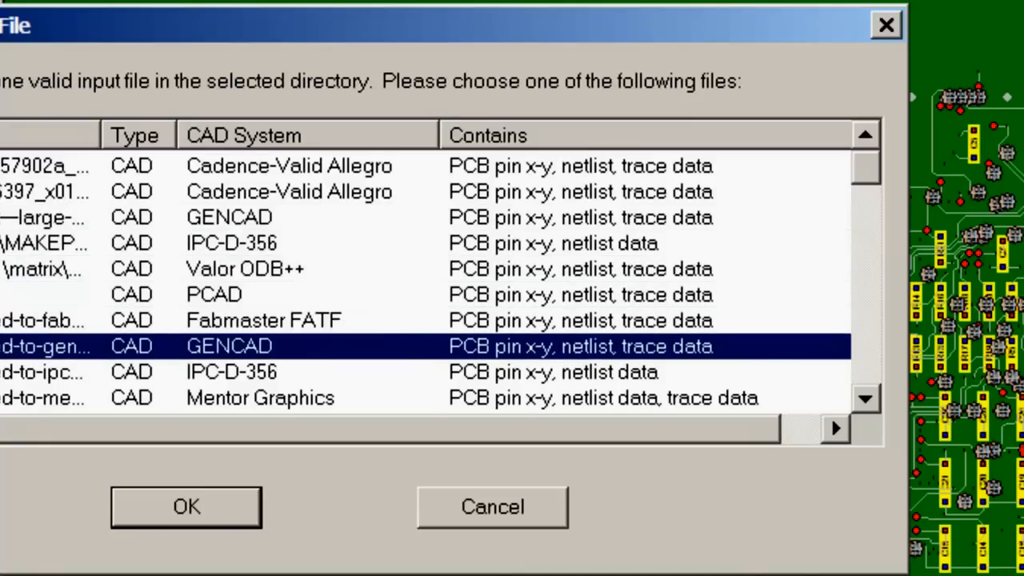
scroll(down, 3)
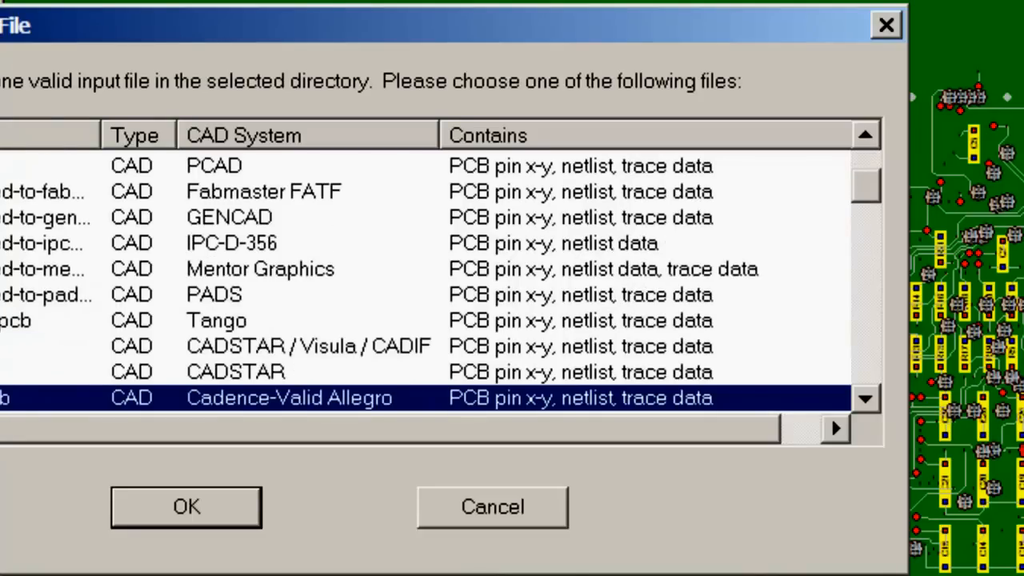
scroll(down, 3)
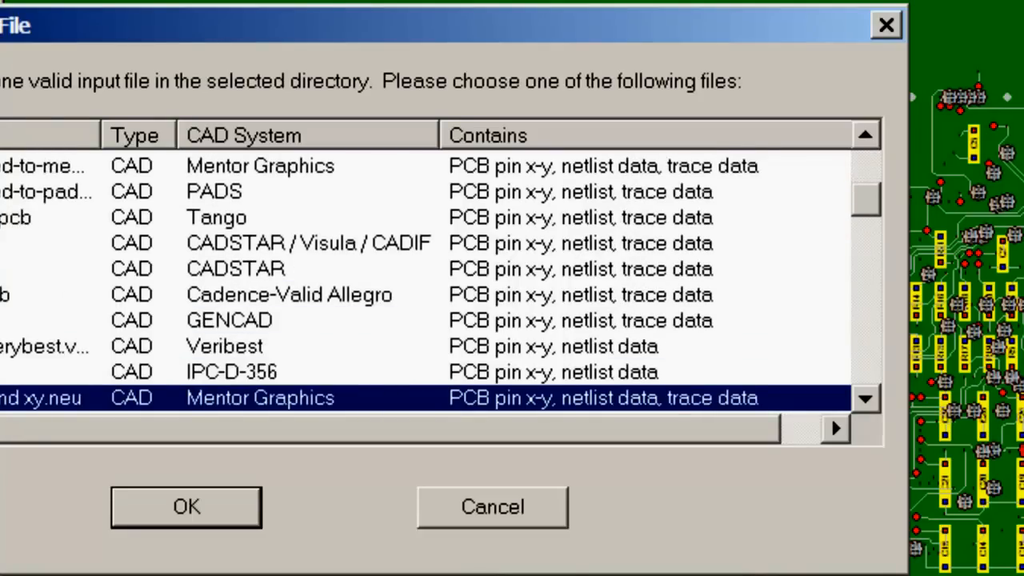
scroll(down, 3)
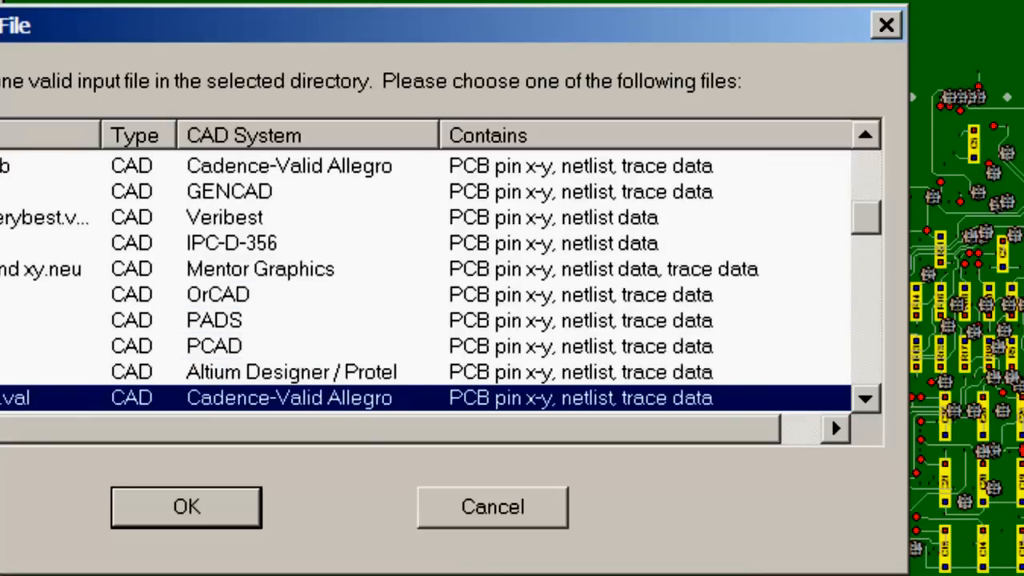
click(320, 371)
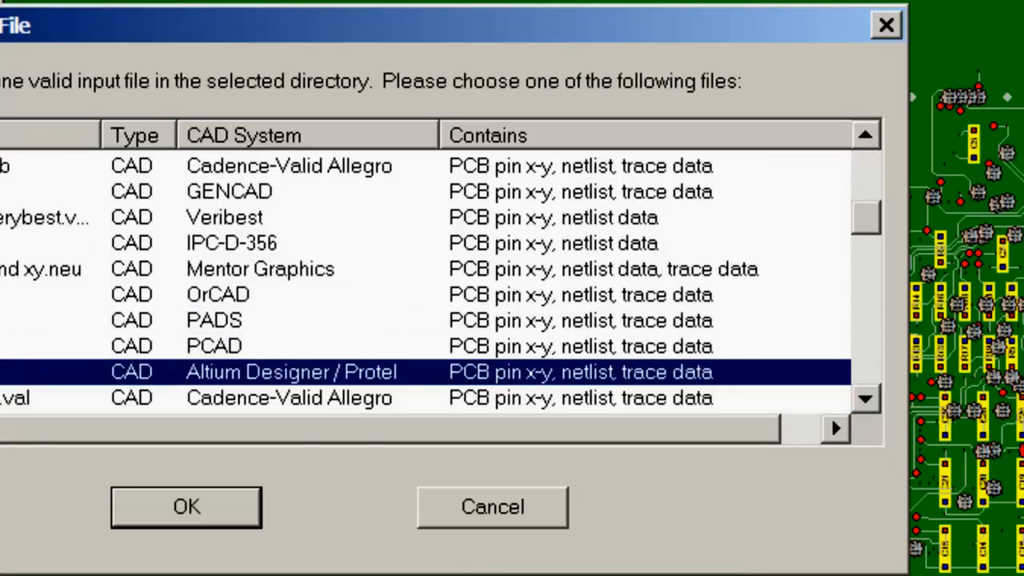
click(288, 397)
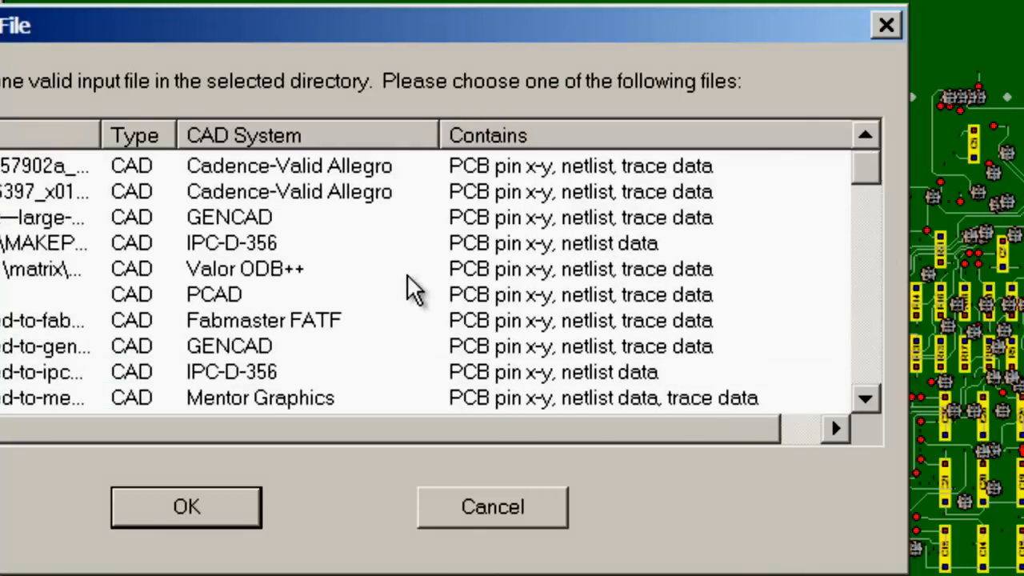
click(186, 506)
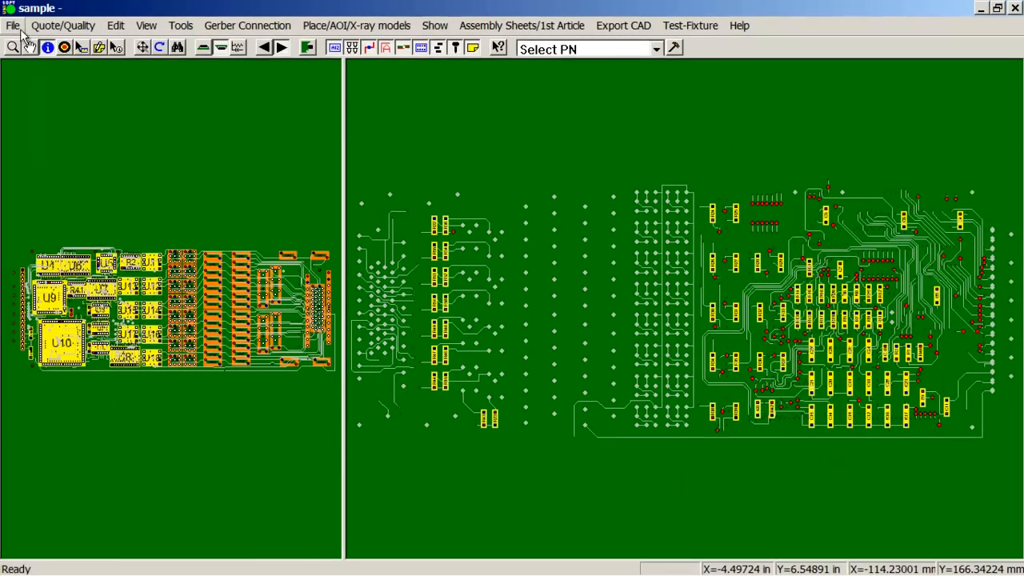
click(12, 26)
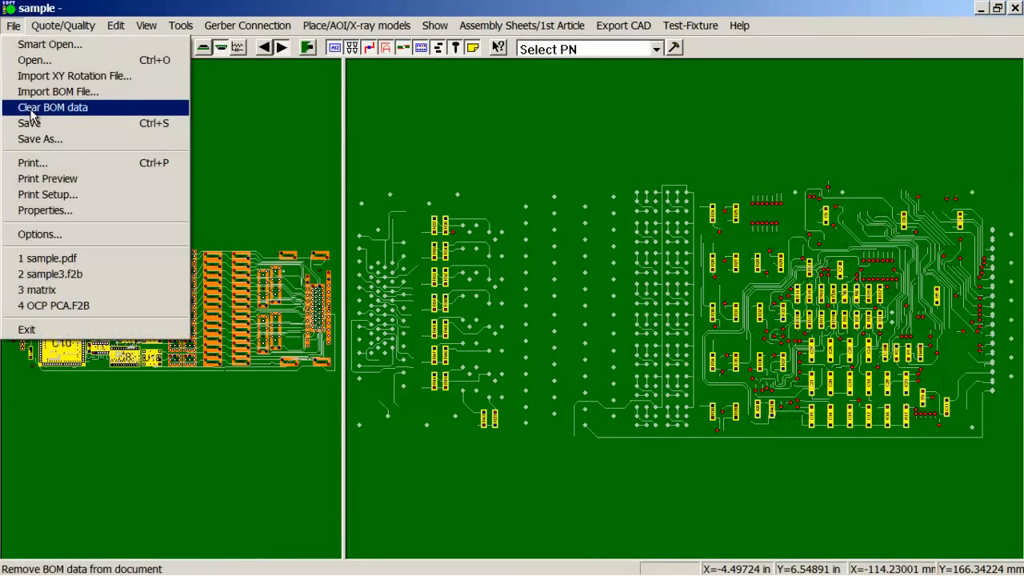
click(51, 108)
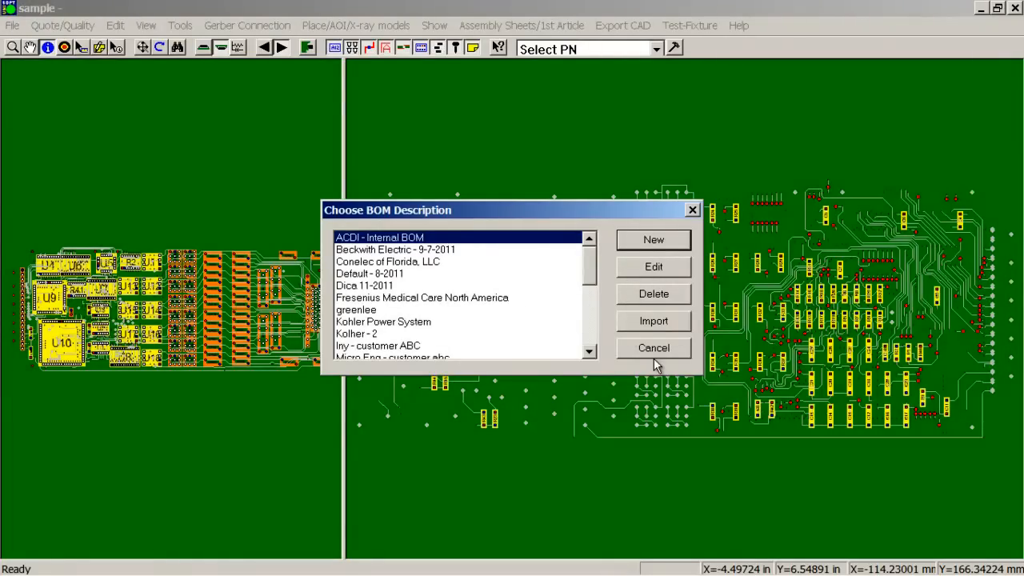
click(653, 347)
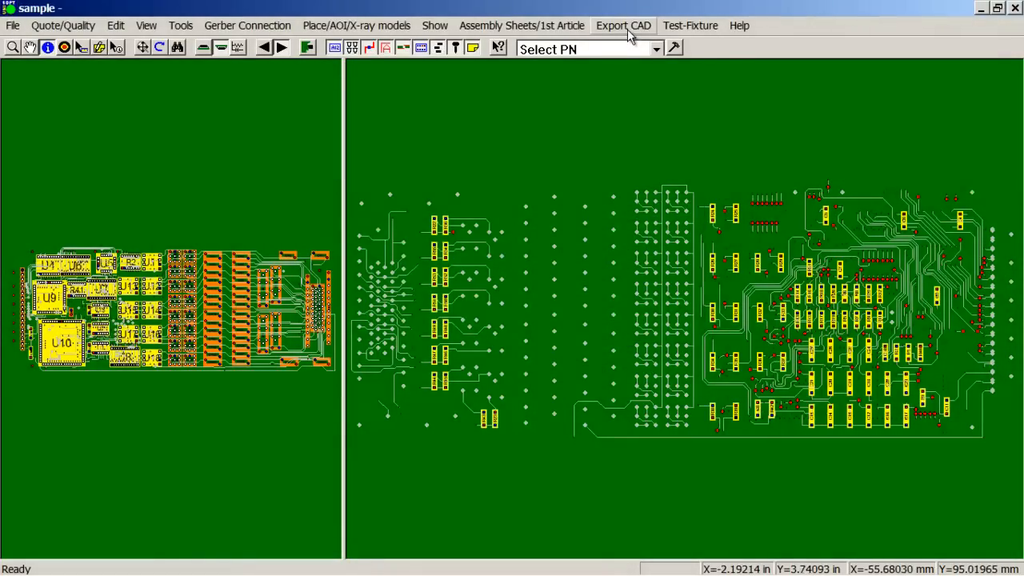
Start exporting the board in FABMASTER FATF format from the Export CAD menu
click(625, 26)
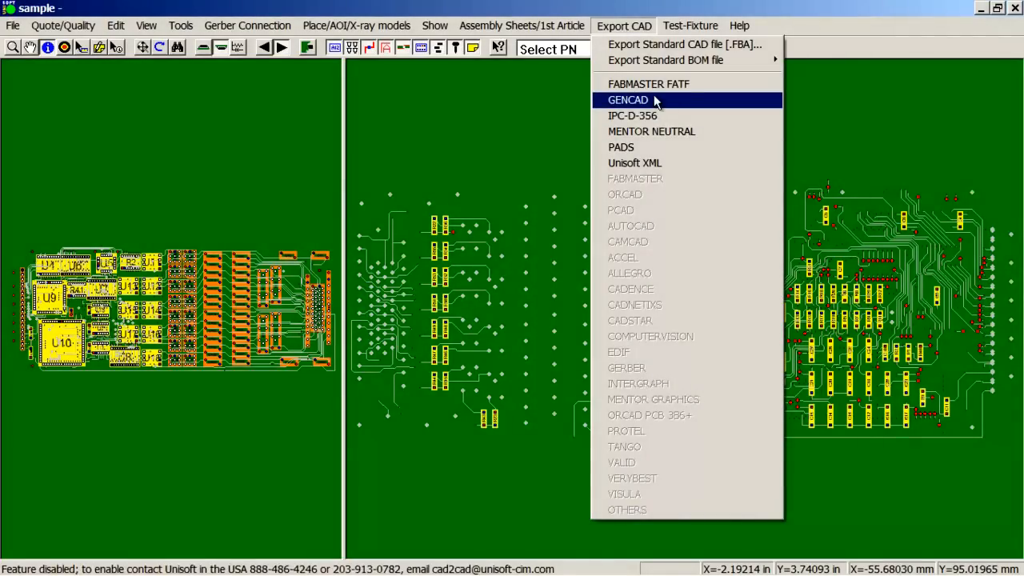
mouse_move(658, 106)
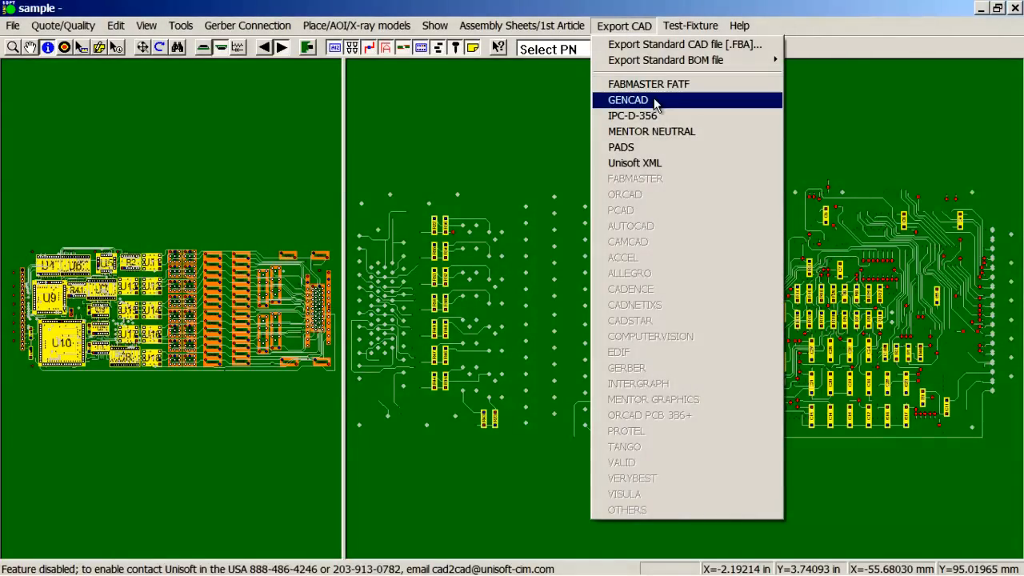
mouse_move(621, 147)
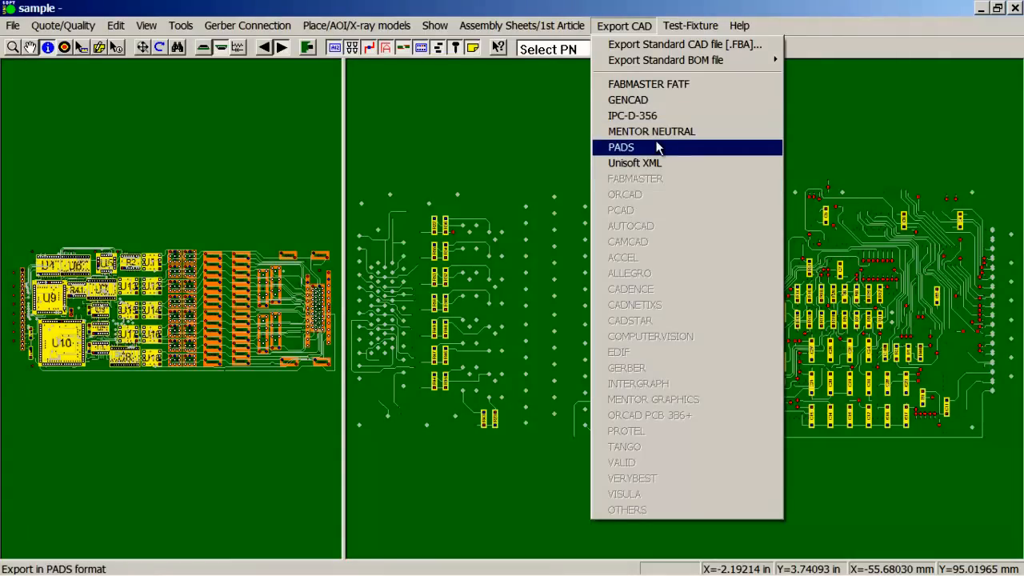
mouse_move(648, 83)
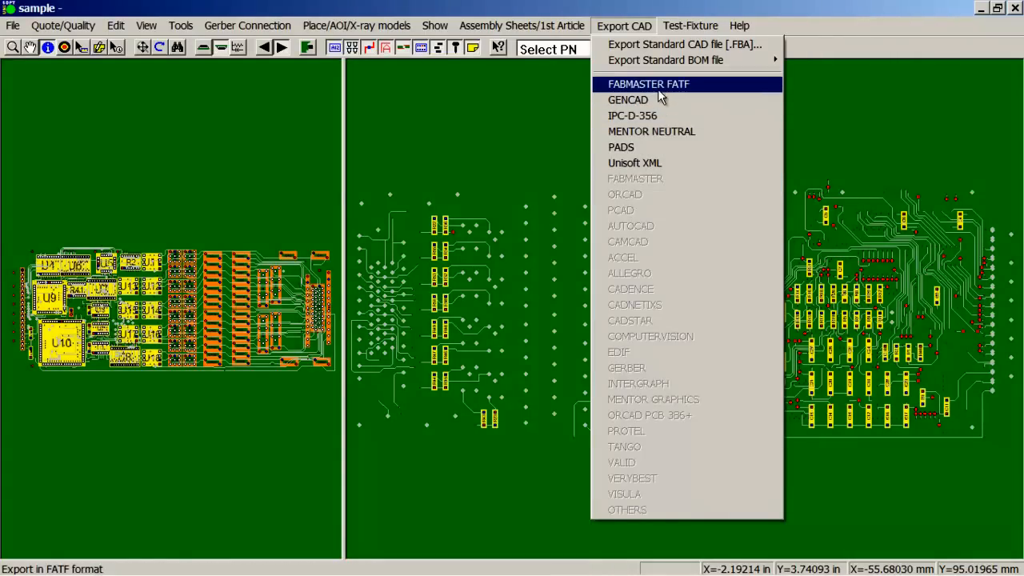
click(649, 84)
text(jjjj)
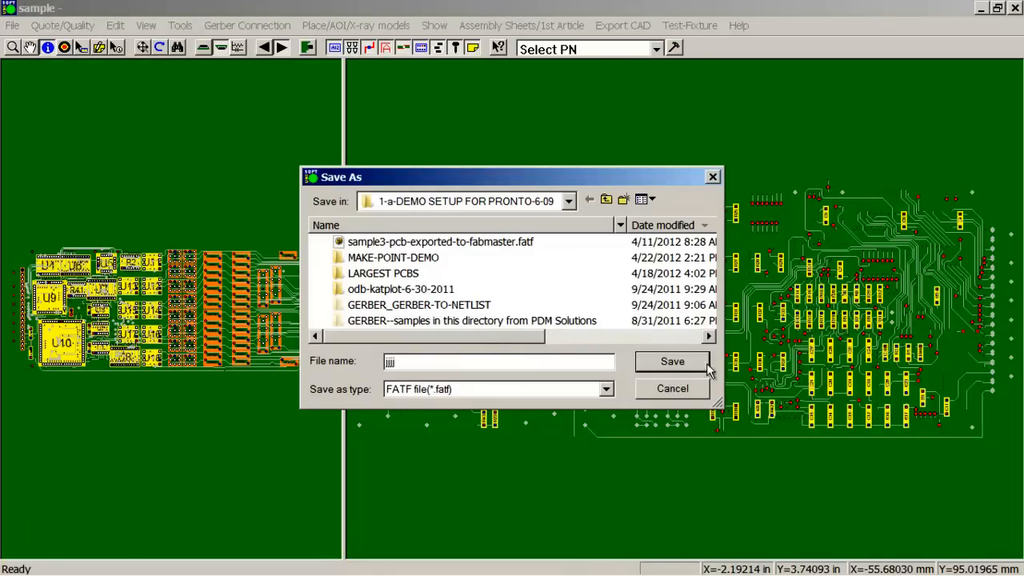
Save the FATF export file and dismiss the trial-mode truncation warning
click(672, 362)
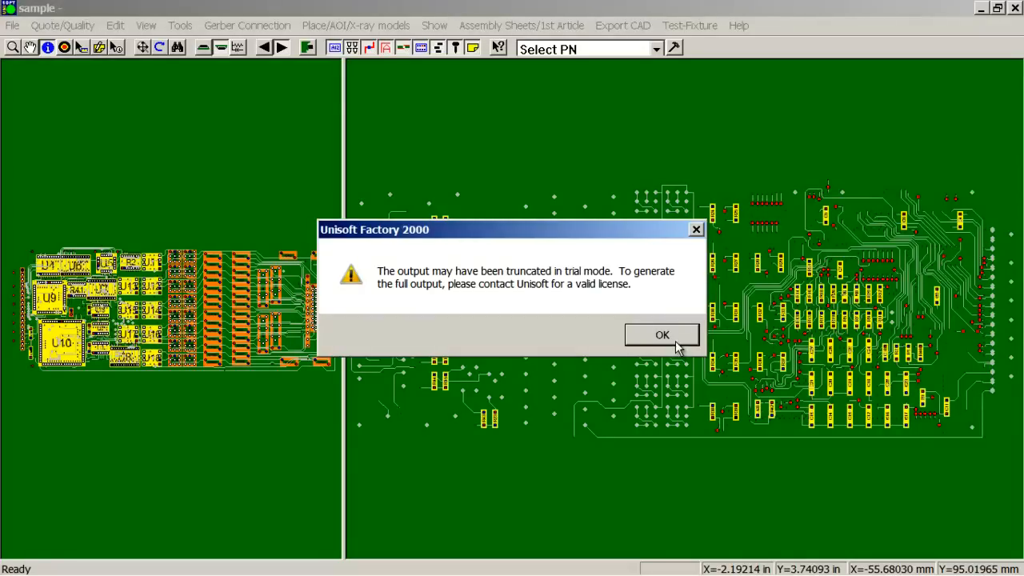
click(662, 335)
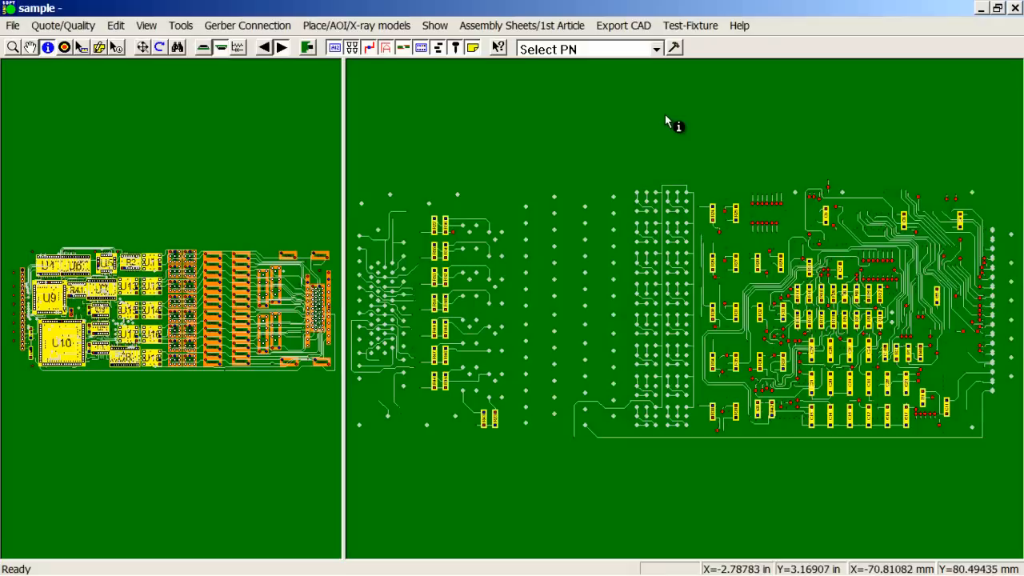
mouse_move(672, 128)
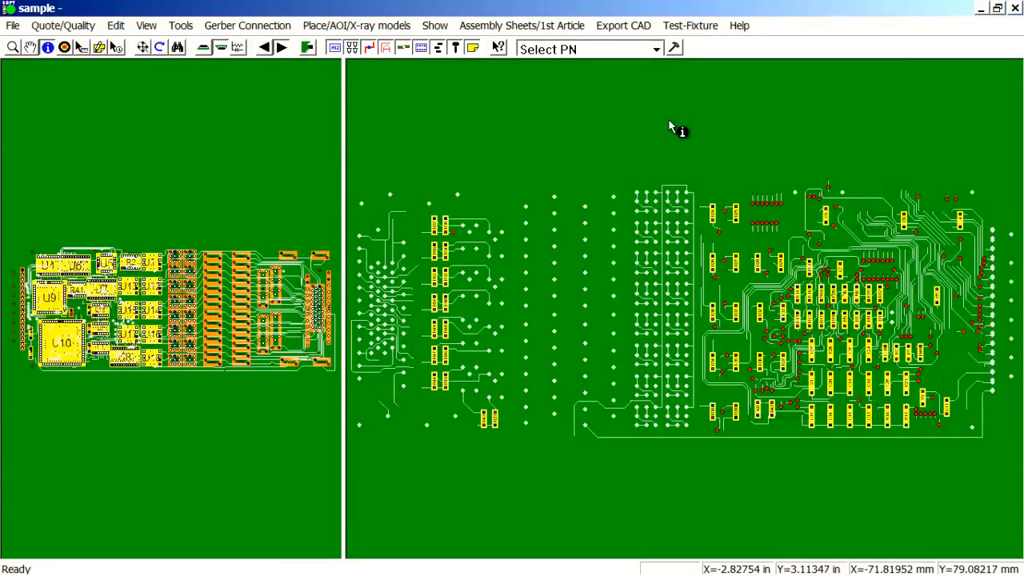